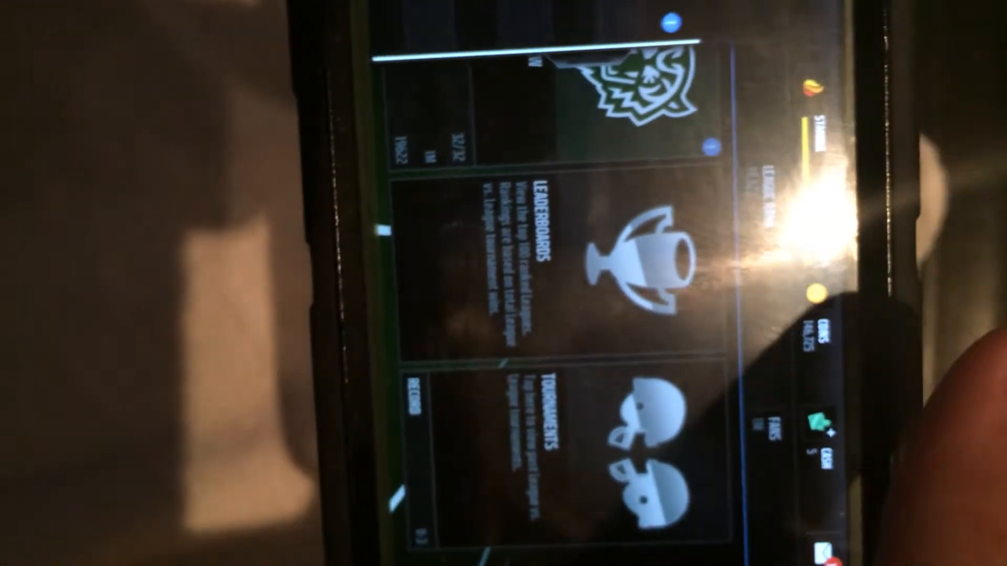
Open the Flashback Pack, revealing its first NFL-shield card in a blue burst.
{"action": "scroll", "scroll_direction": "down", "scroll_amount": 3}
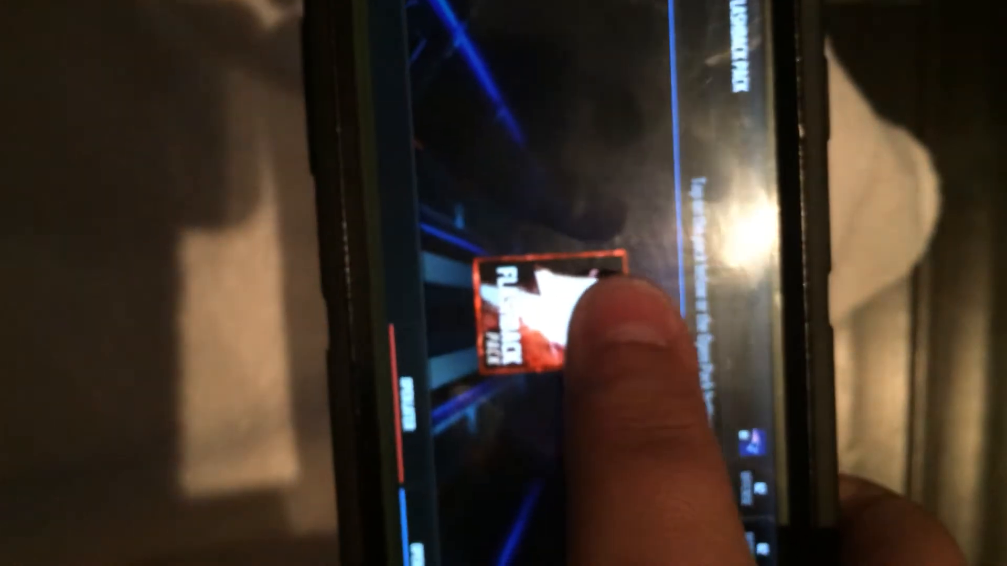
{"action": "left_click", "coordinate": [559, 308]}
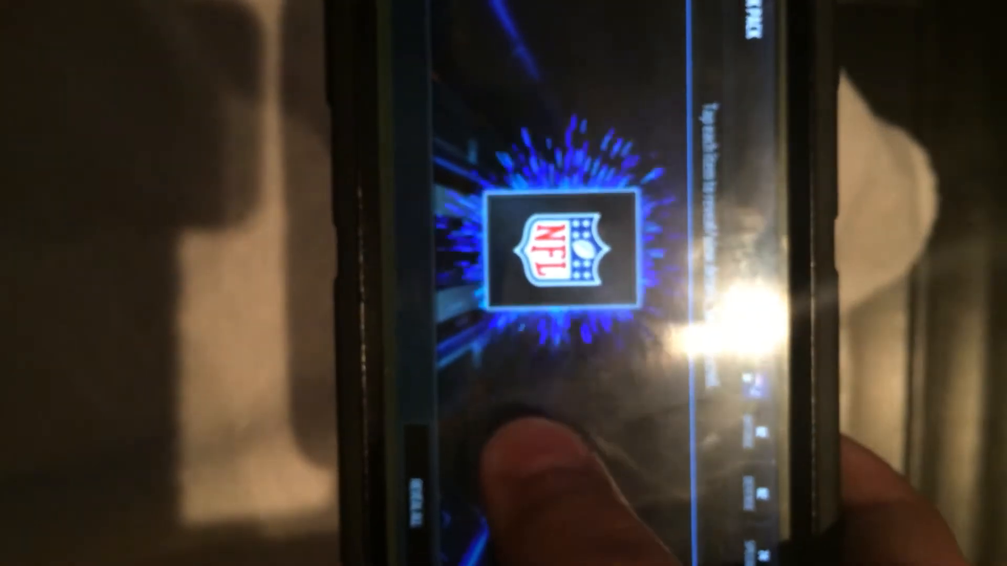